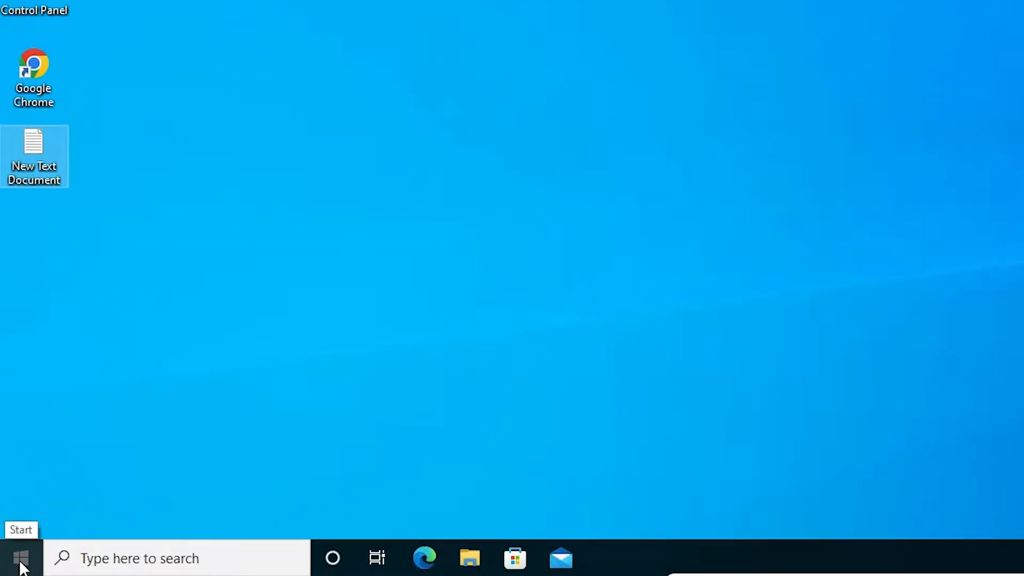
Step: Launch Settings from the Start button's right-click quick link menu
right_click(18, 560)
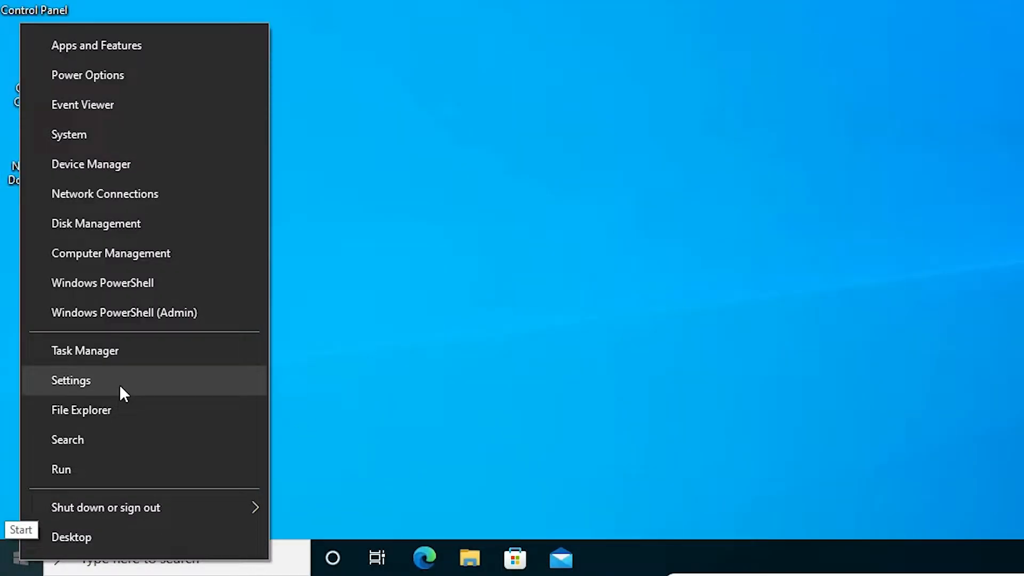
click(71, 379)
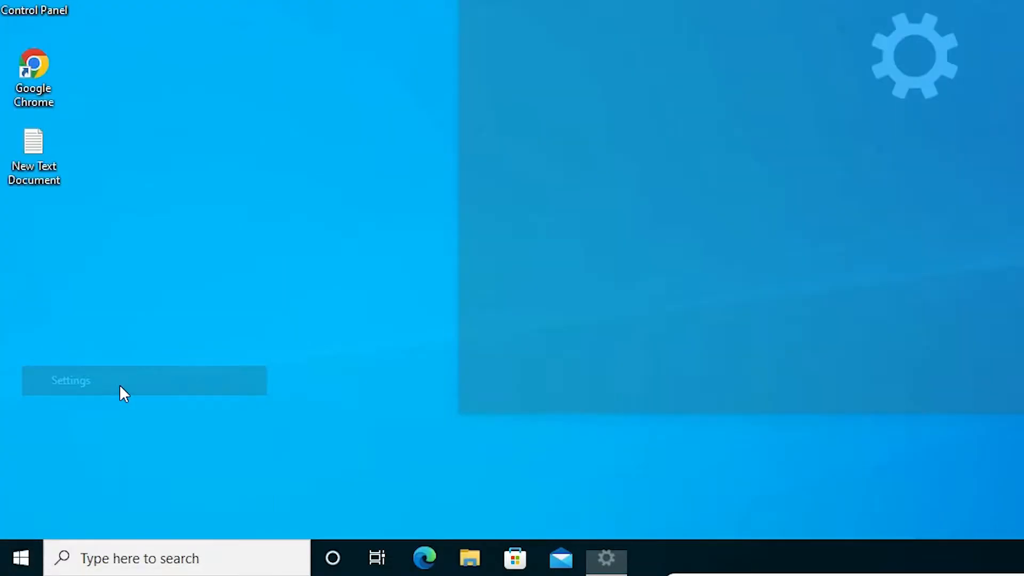
Step: Go to Ease of Access and select the Mouse page under Interaction
click(71, 379)
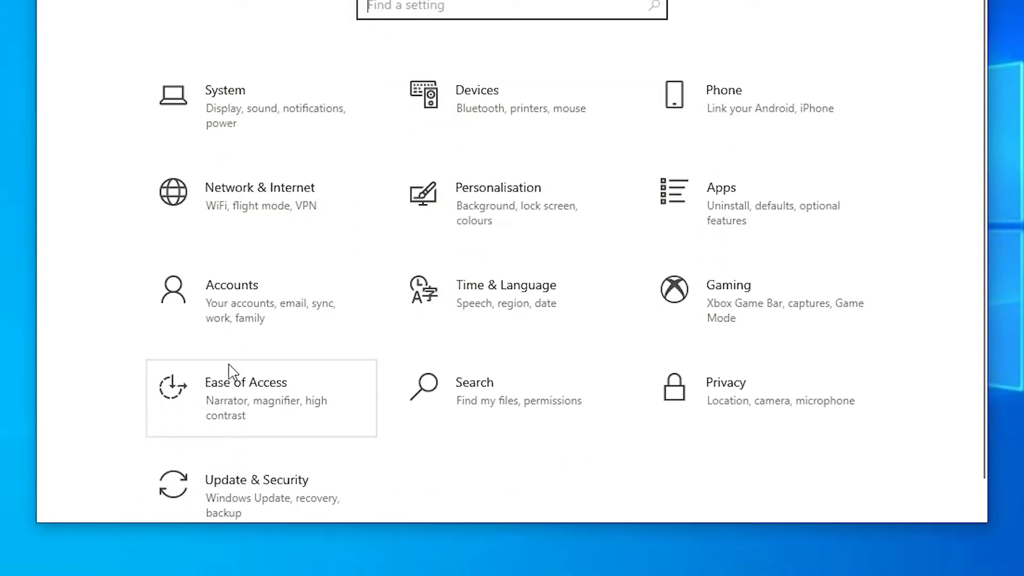
mouse_move(327, 444)
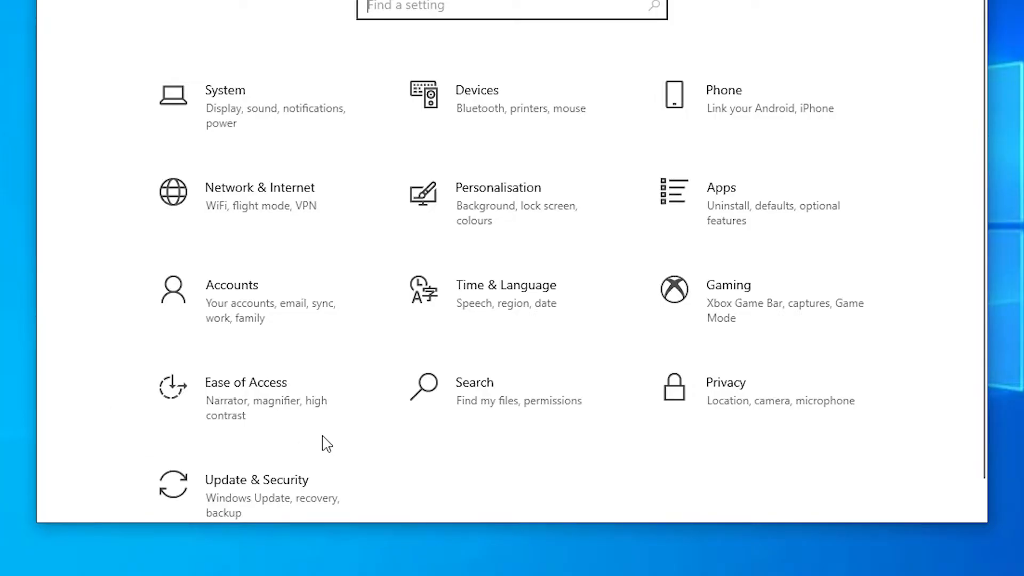
mouse_move(245, 398)
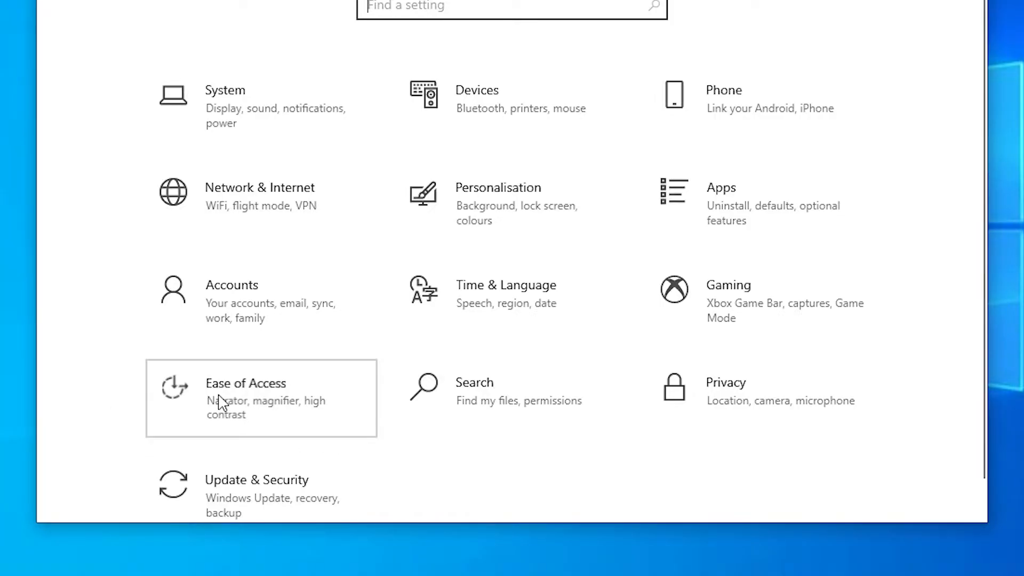
click(246, 398)
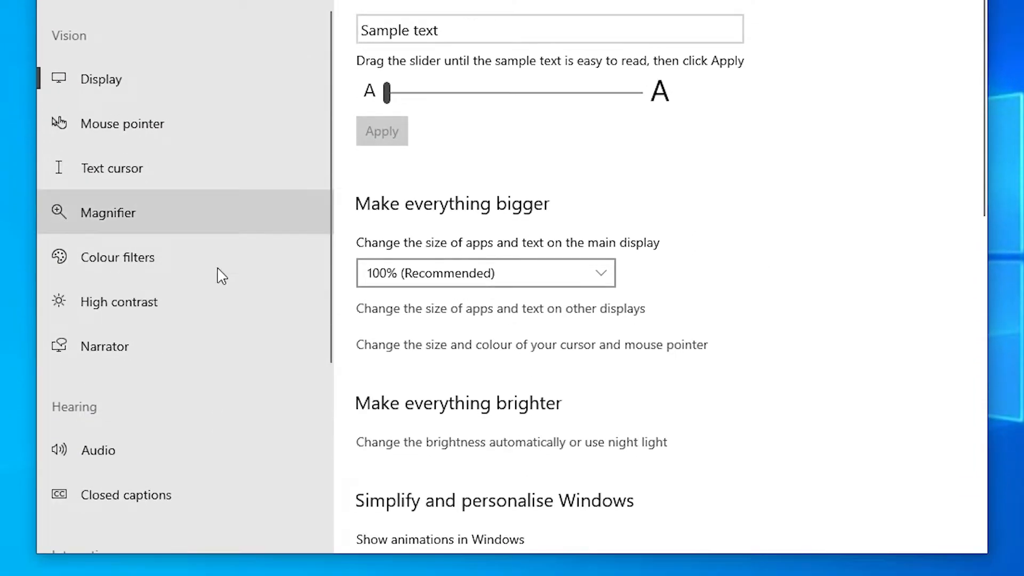
scroll(down, 3)
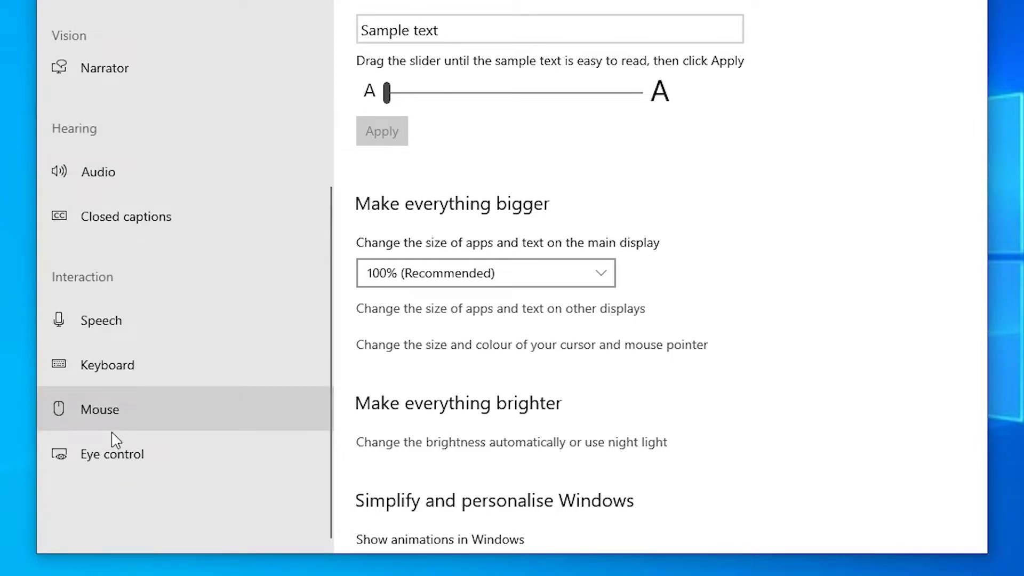
mouse_move(132, 420)
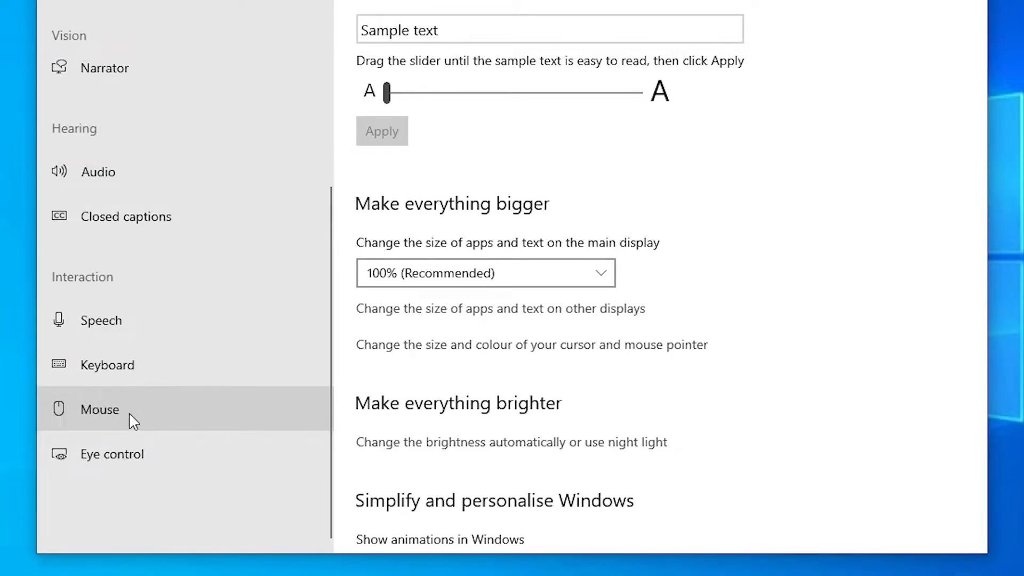
click(99, 410)
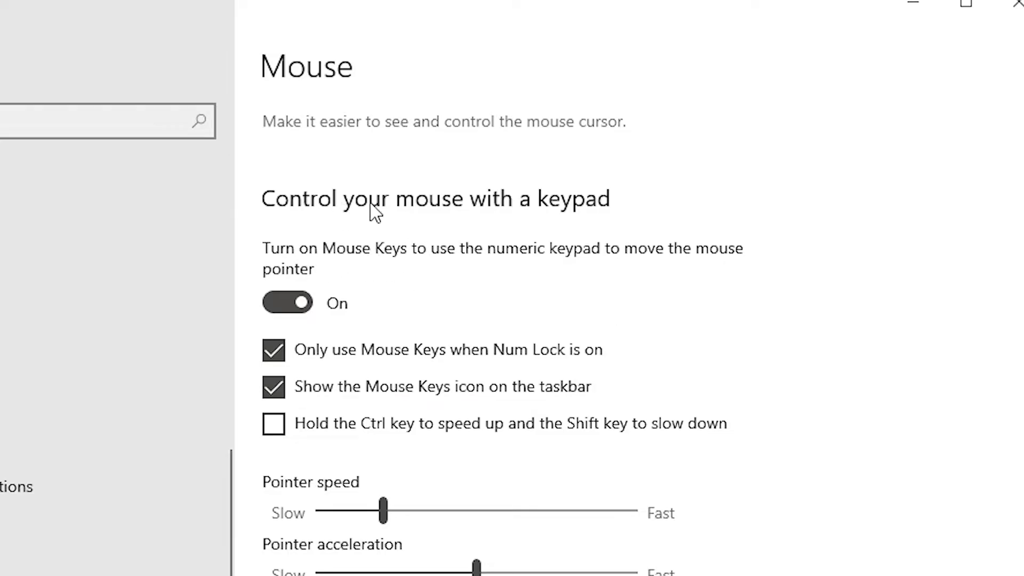
mouse_move(649, 218)
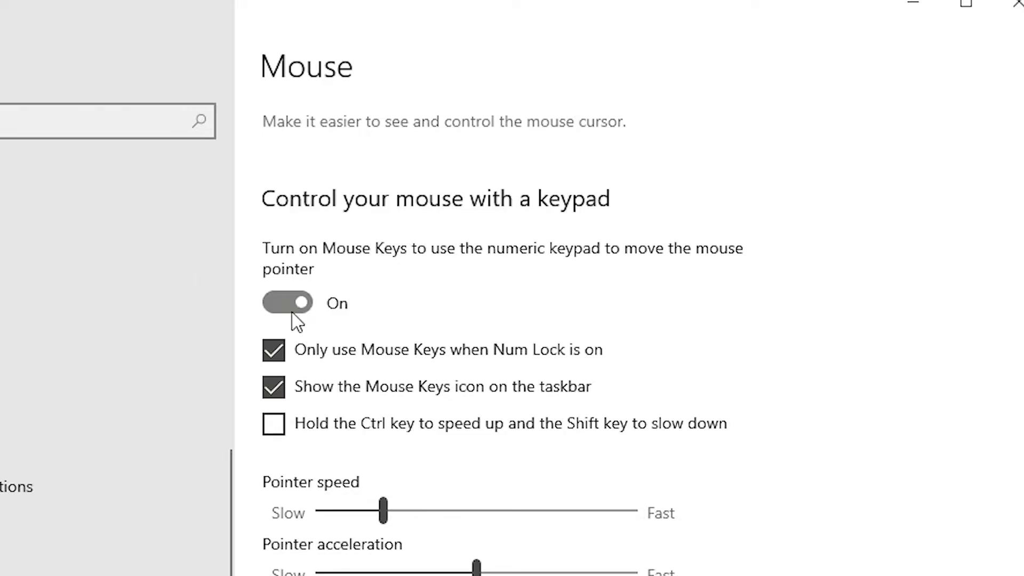
Step: Switch the 'Turn on Mouse Keys' toggle to Off
click(287, 302)
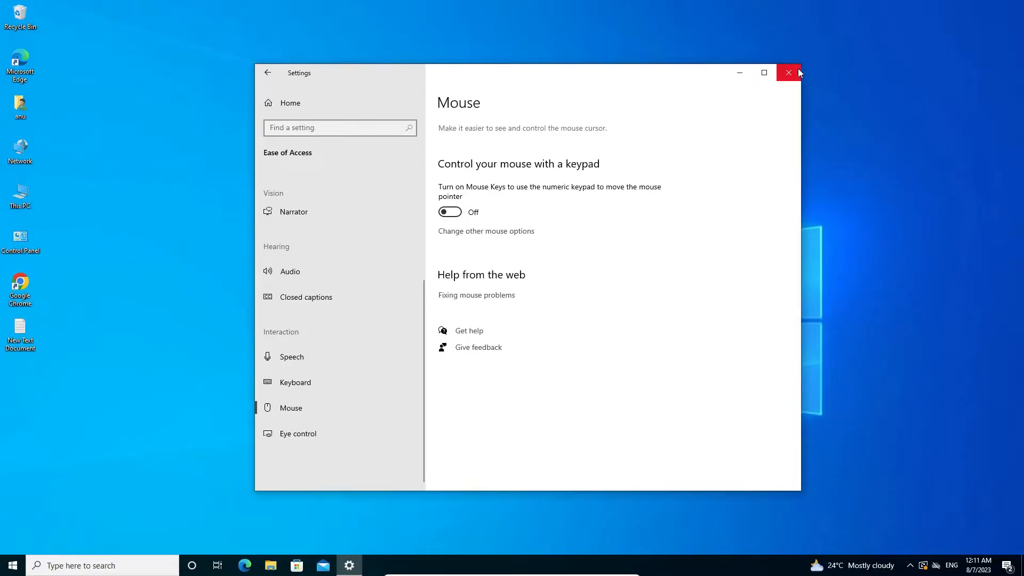
Step: Close Settings and show the Start menu's power options with shut down and restart
click(788, 72)
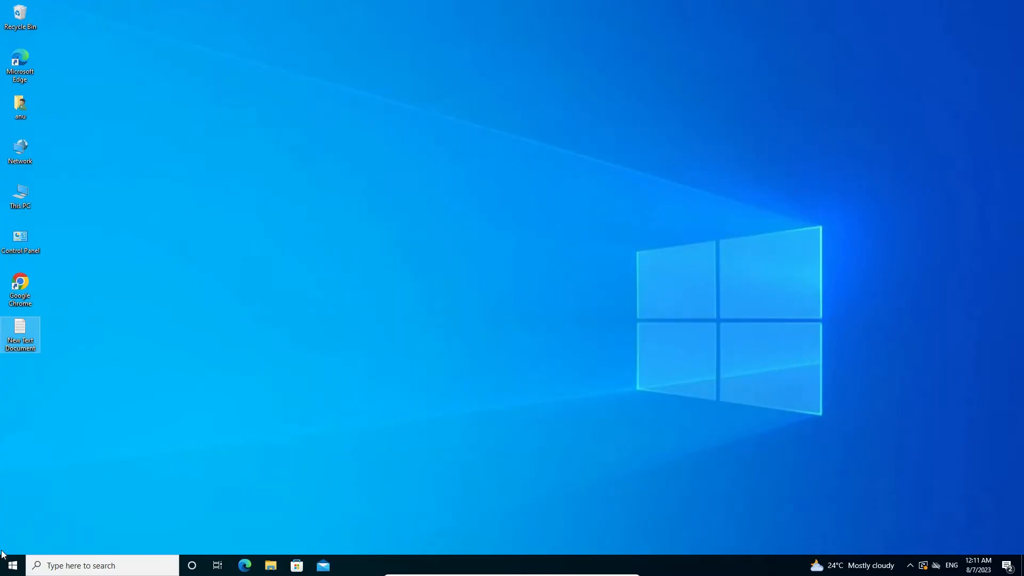
click(9, 566)
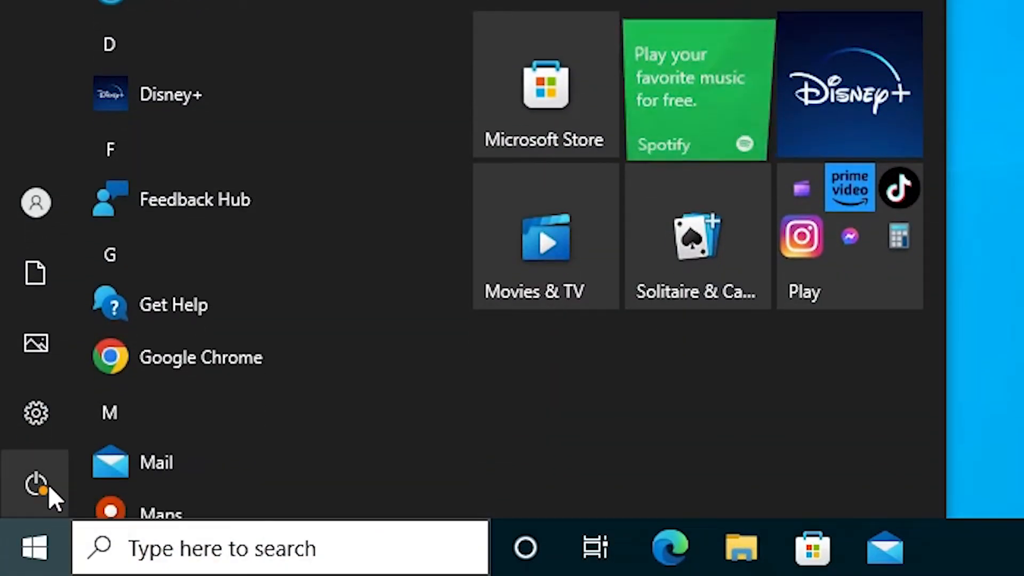
click(36, 483)
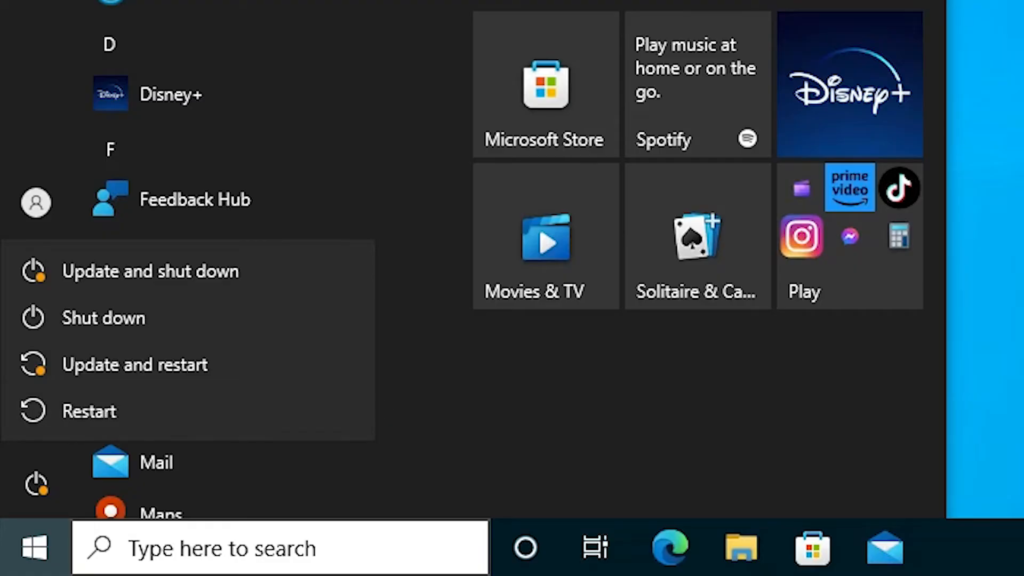